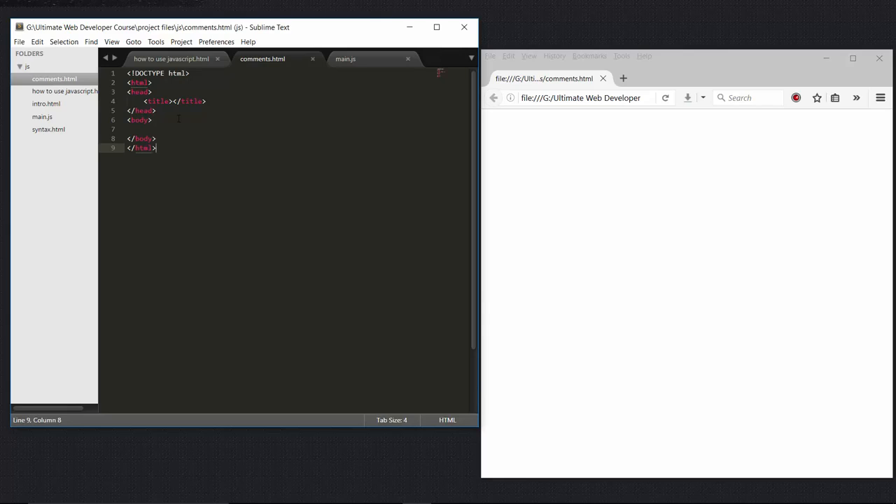
Step: Place the cursor right after the title element in the head of comments.html
left_click(152, 120)
type("<script type=\"text/javascript\"></script>")
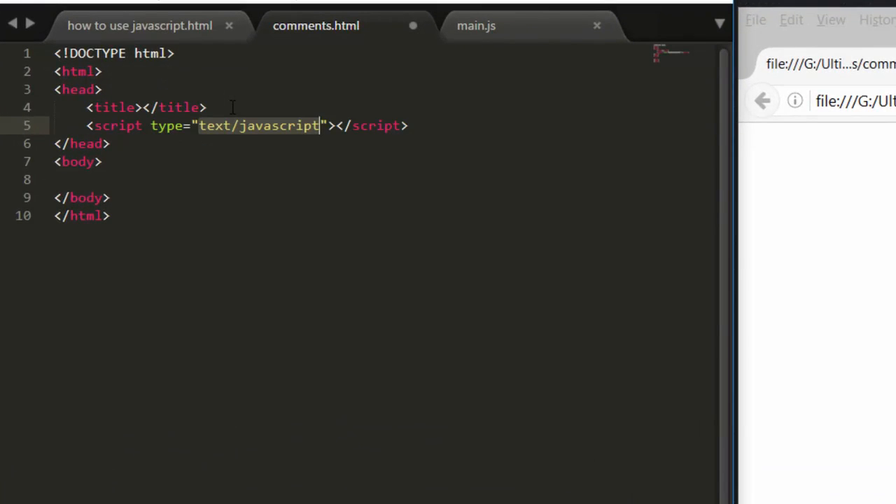
Step: Write document.write("helllo world"); on a new line inside the script element
key("Enter")
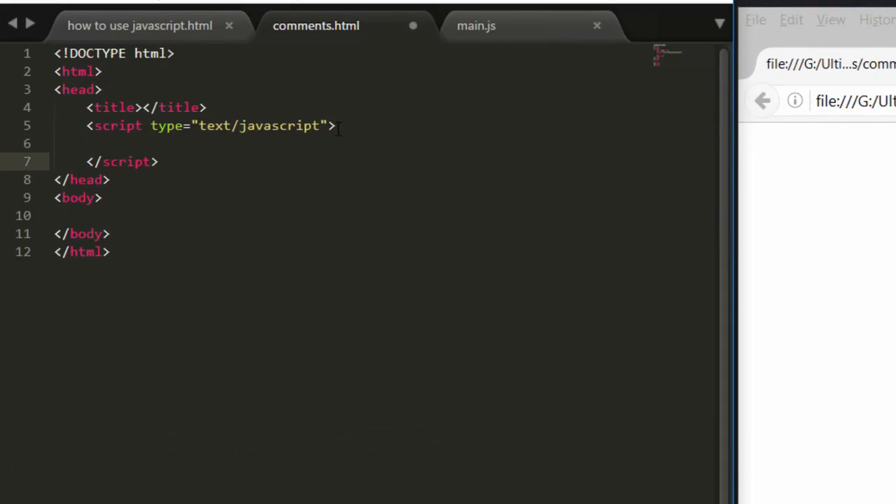
type("doc")
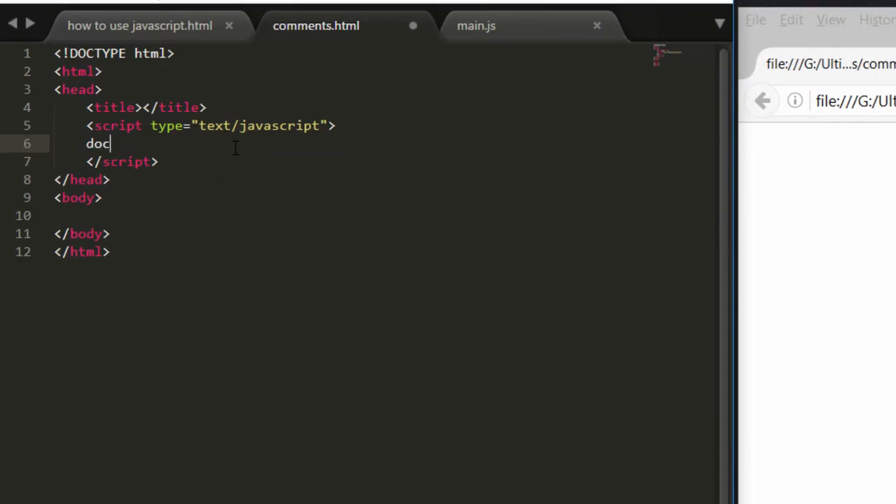
type("ument.wr")
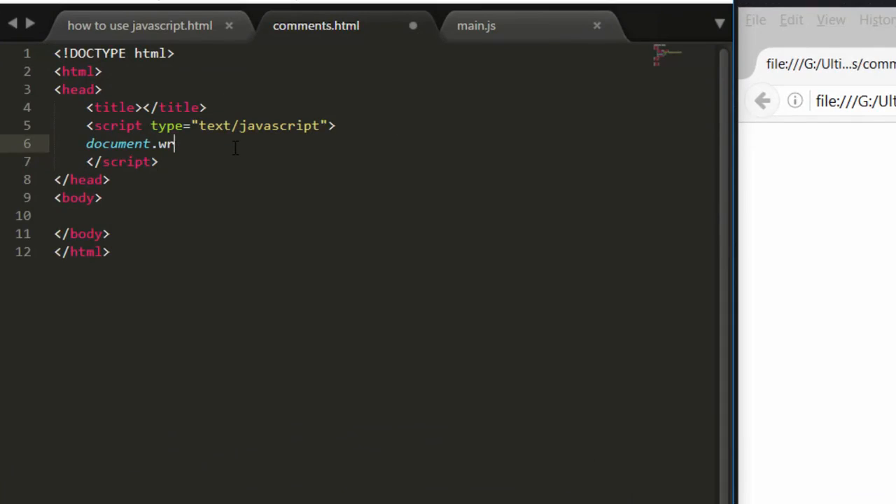
type("ite()")
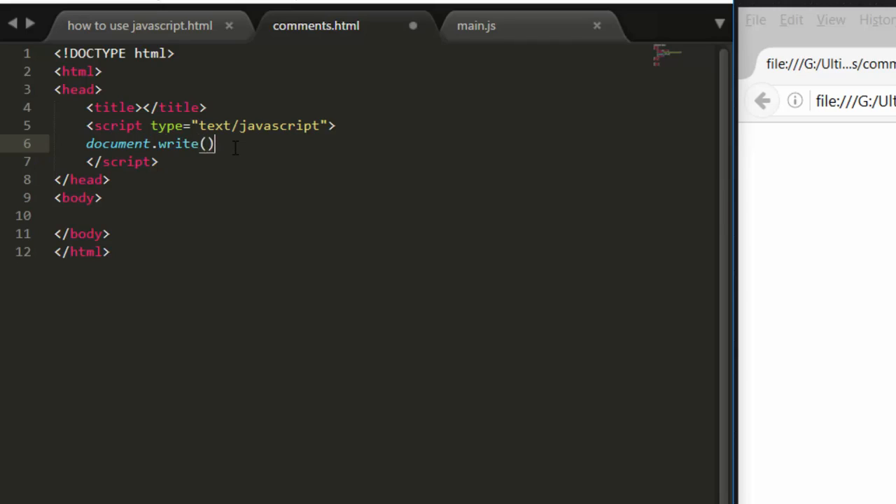
type("\"helllo world\"")
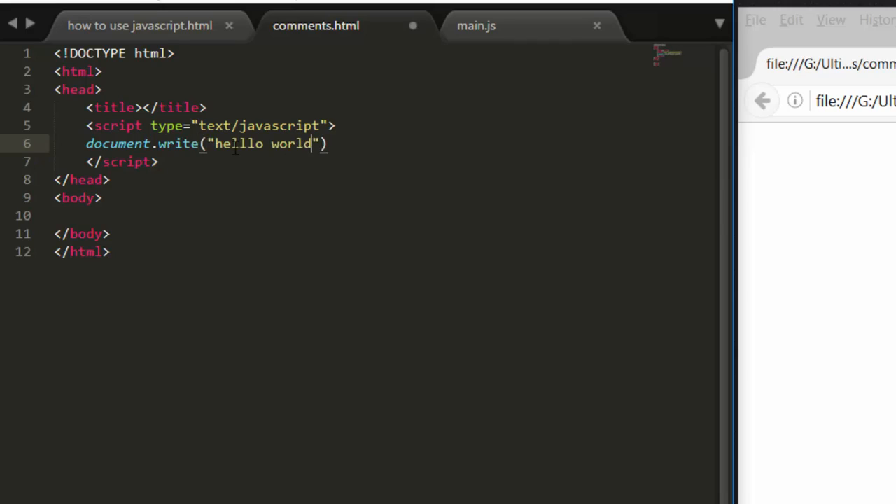
type(";")
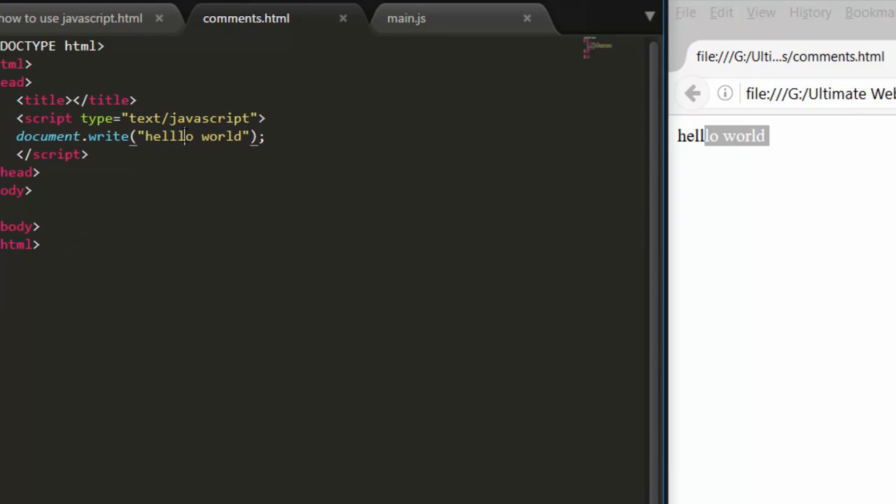
Step: Correct 'helllo' to 'hello' and add a blank line below the write statement
key("Backspace")
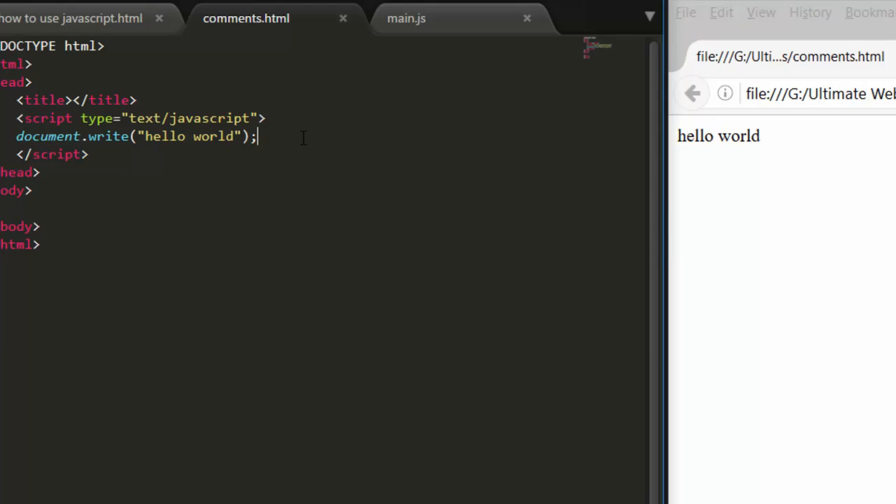
key("Return")
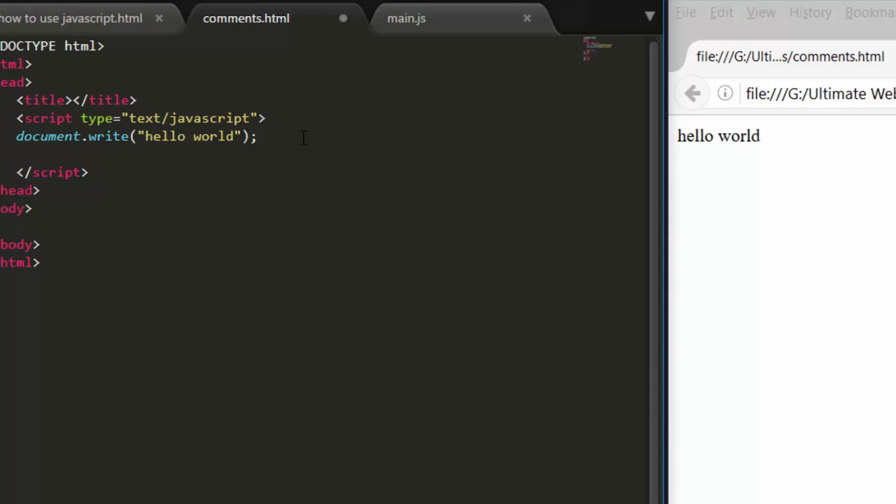
Step: Add the single-line comment '// addition script' below the document.write statement
type("/")
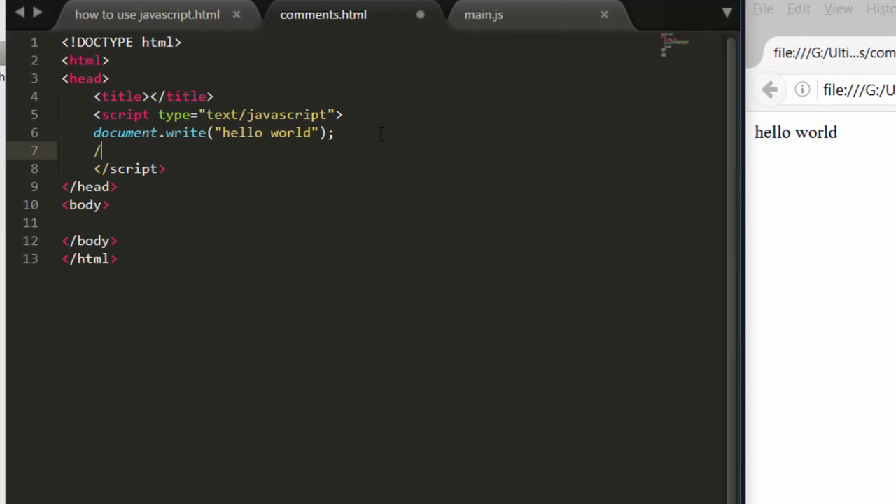
type("/")
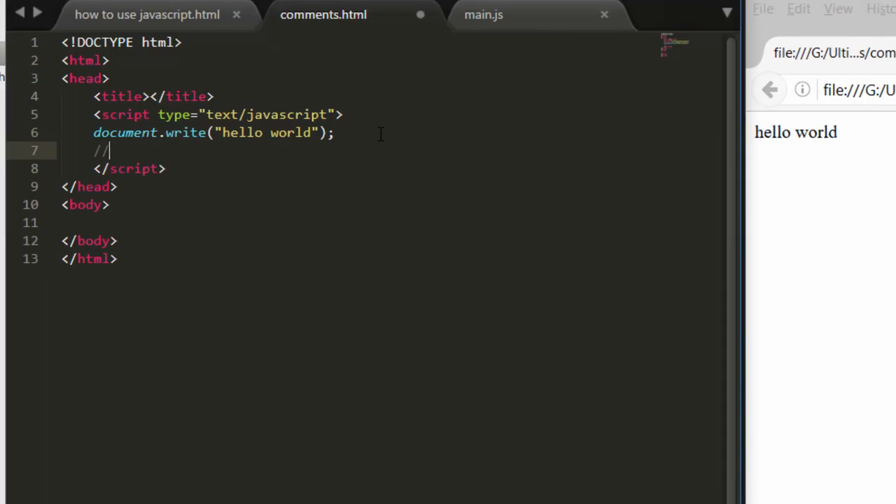
type("addition")
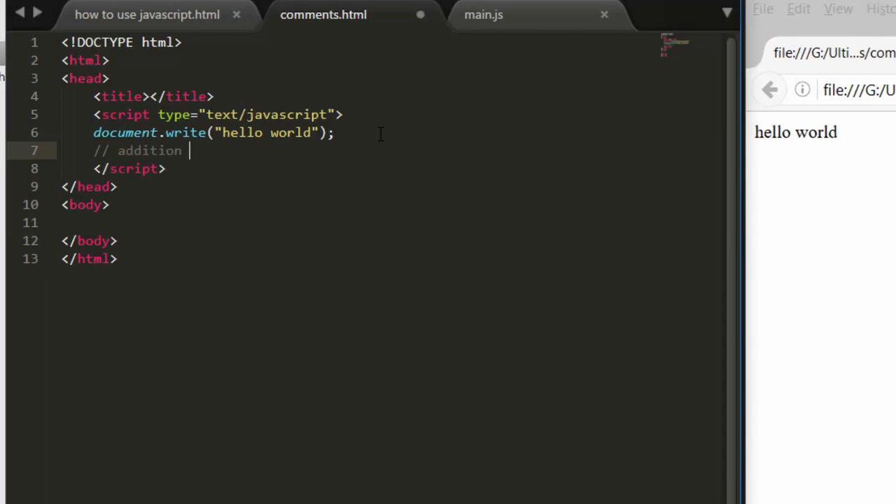
type("script")
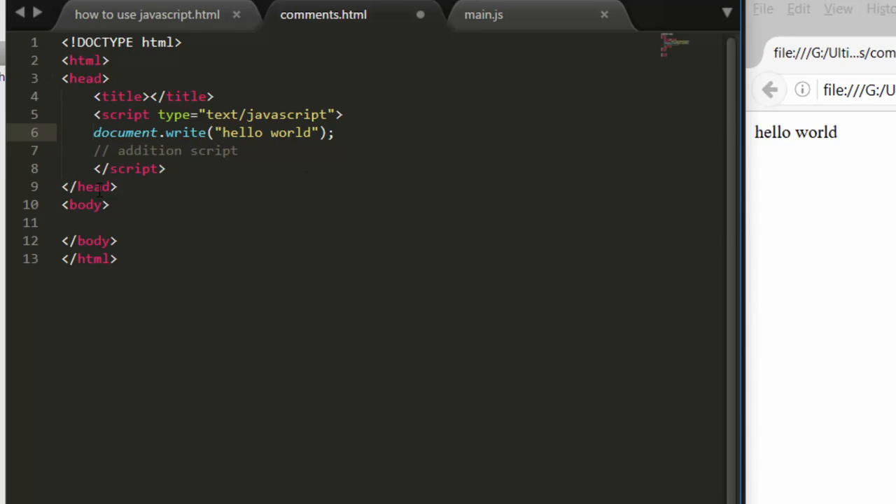
type("//")
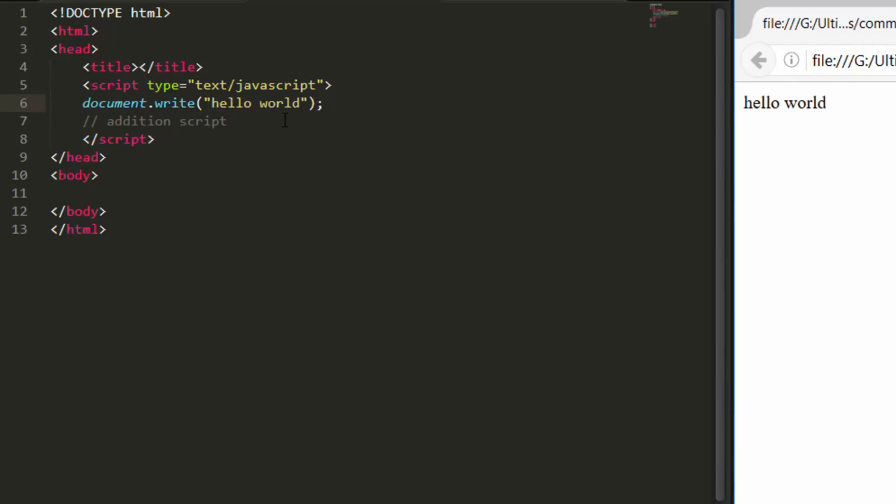
Step: Type 'bla bla bla bla' placeholder lines after the comment line, starting with a slash
left_click(227, 121)
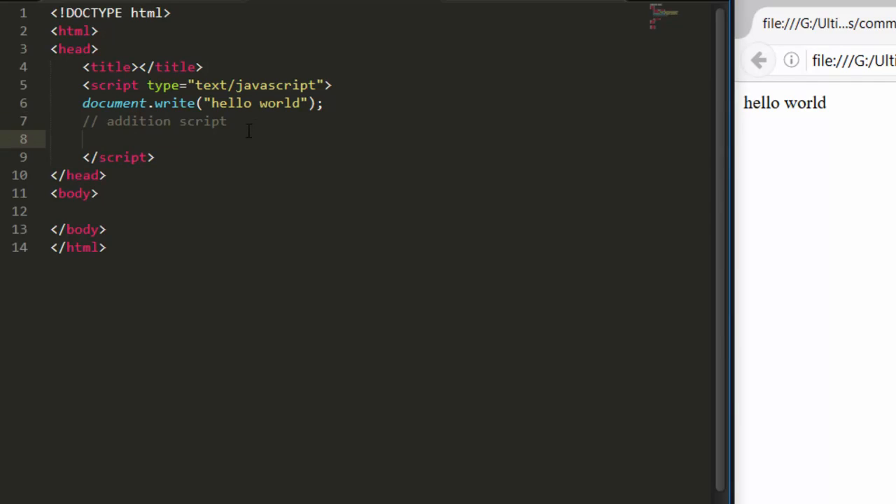
type("b")
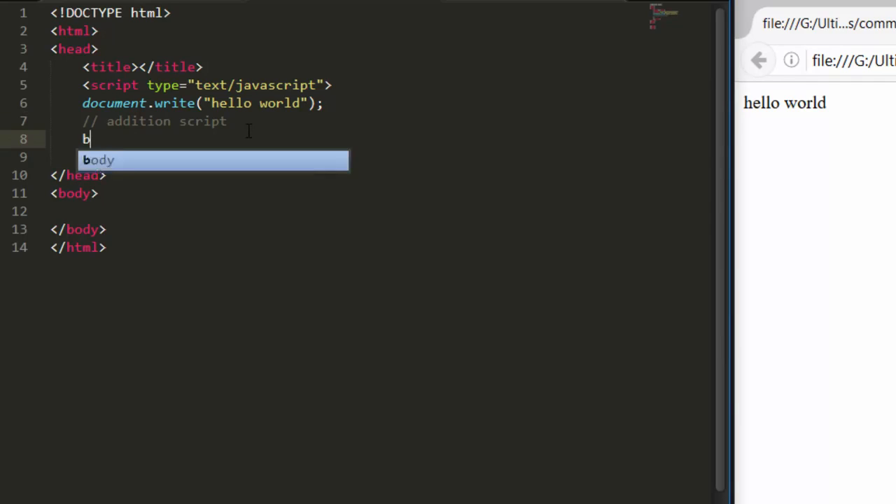
type("la bla bla bla")
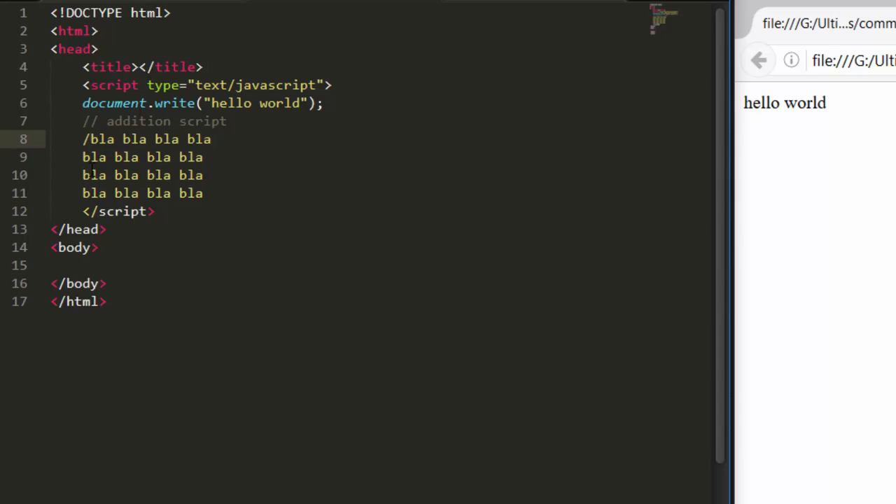
Step: Turn the four bla lines into a /* */ multi-line comment and check the block
type("*")
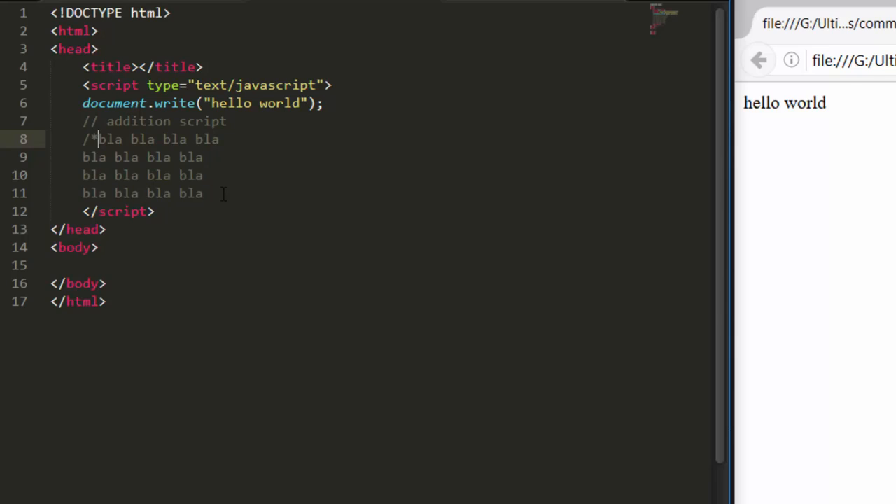
left_click(203, 194)
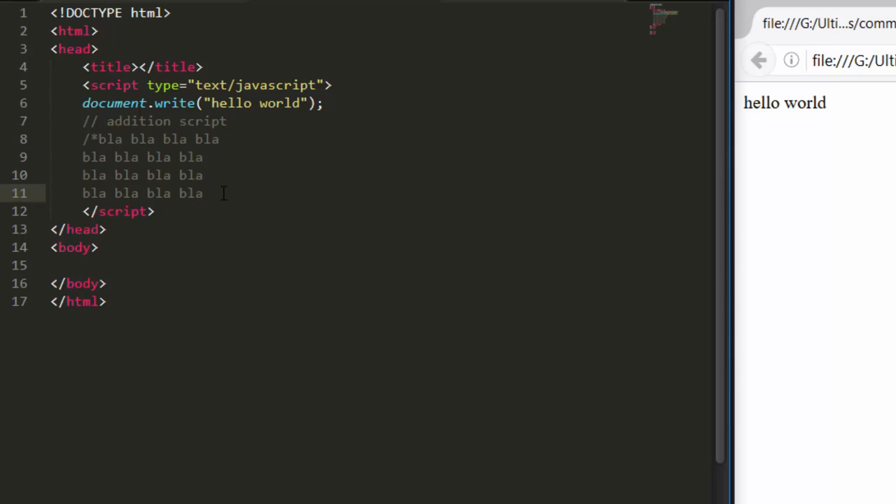
type("*")
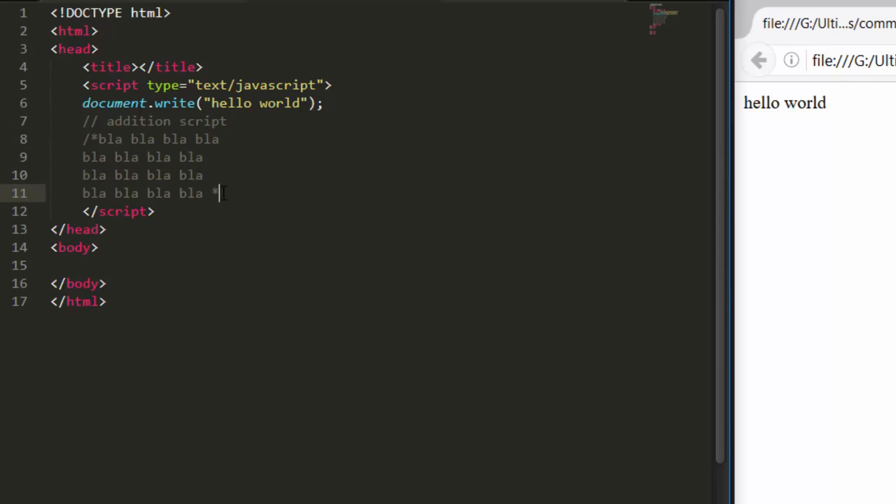
type("/")
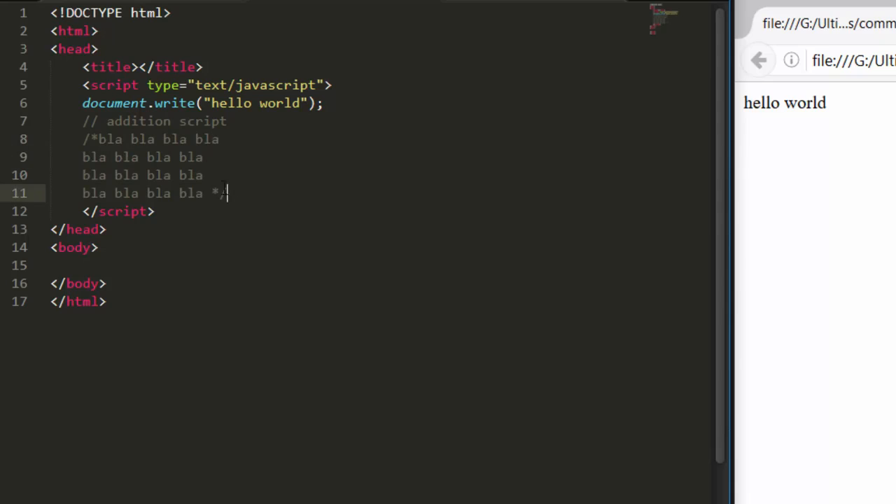
left_click_drag(83, 138, 226, 194)
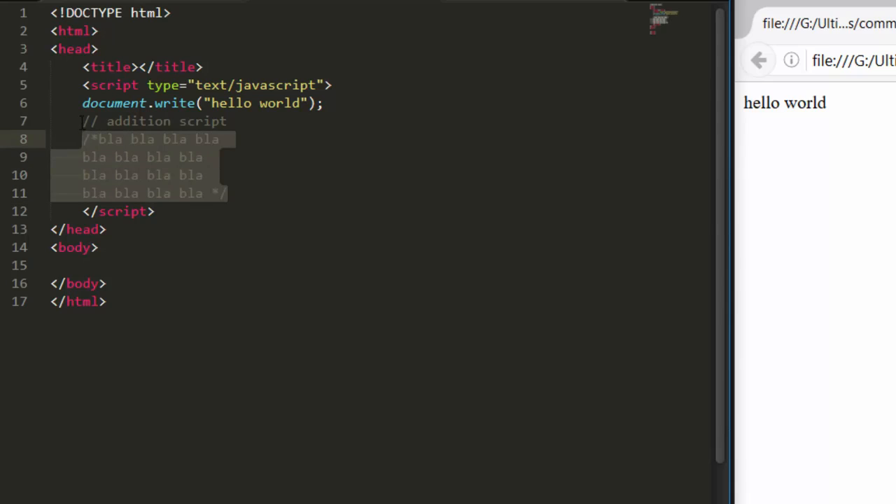
left_click(211, 121)
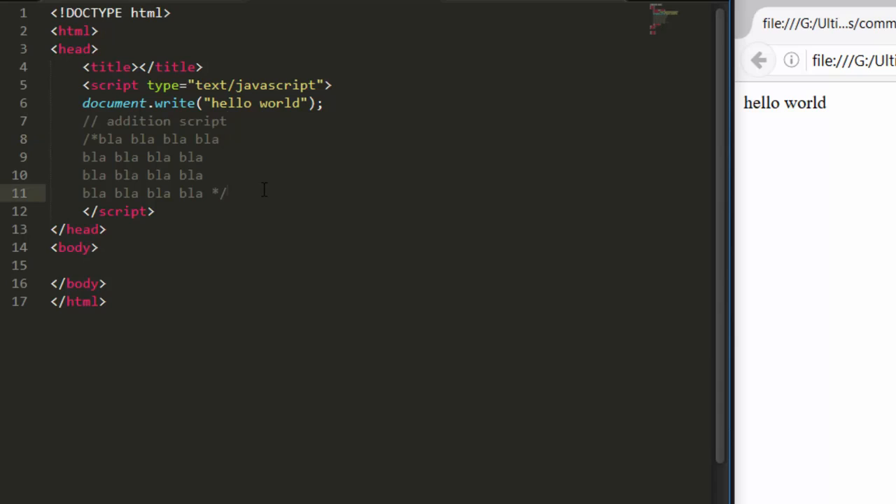
left_click(228, 193)
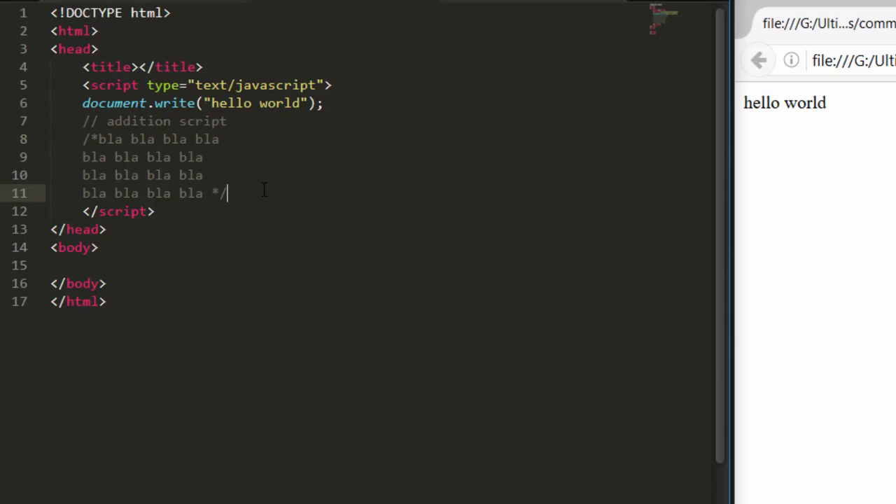